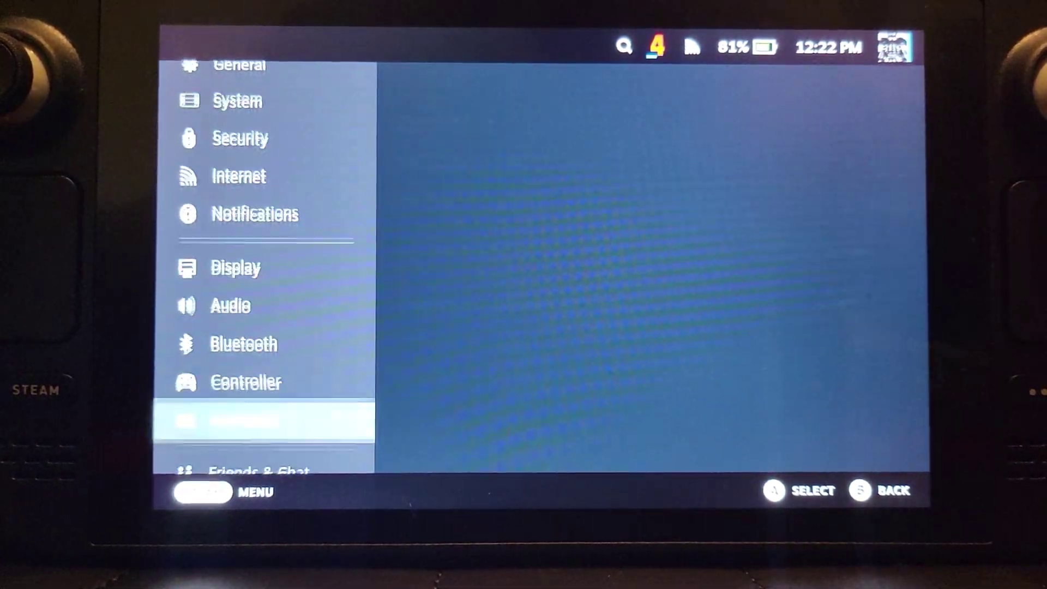
- Select Storage in the Settings sidebar to view each drive's contents
left_click(238, 421)
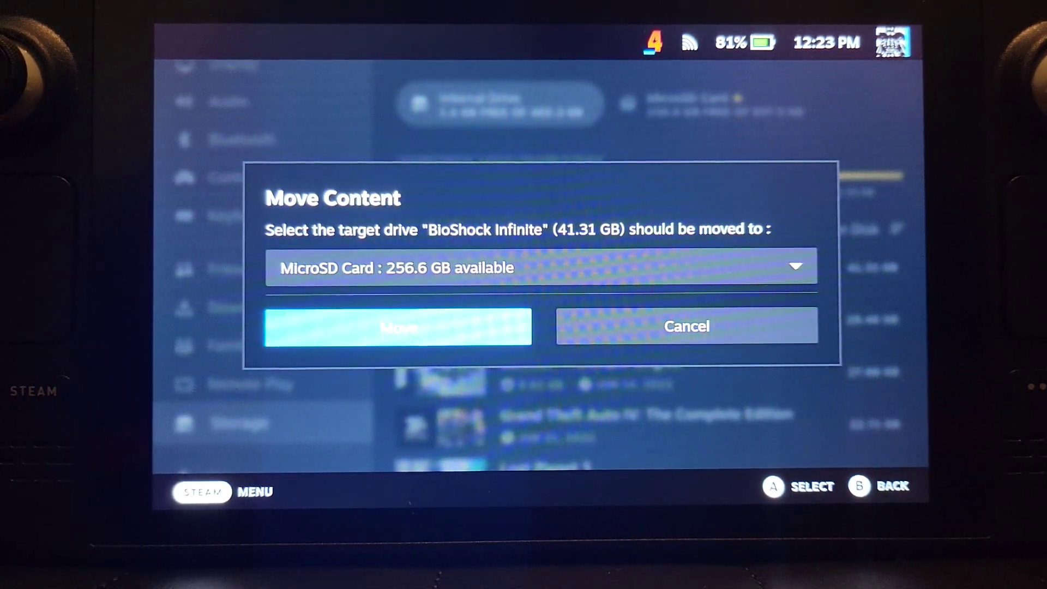
- Confirm the move of BioShock Infinite (41.31 GB) to the MicroSD card
left_click(399, 327)
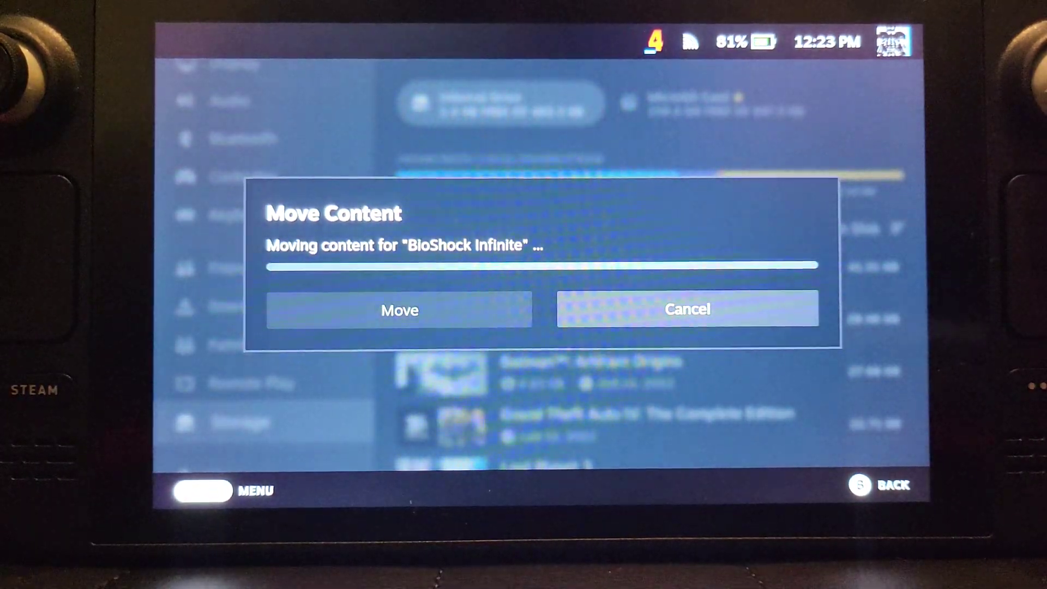